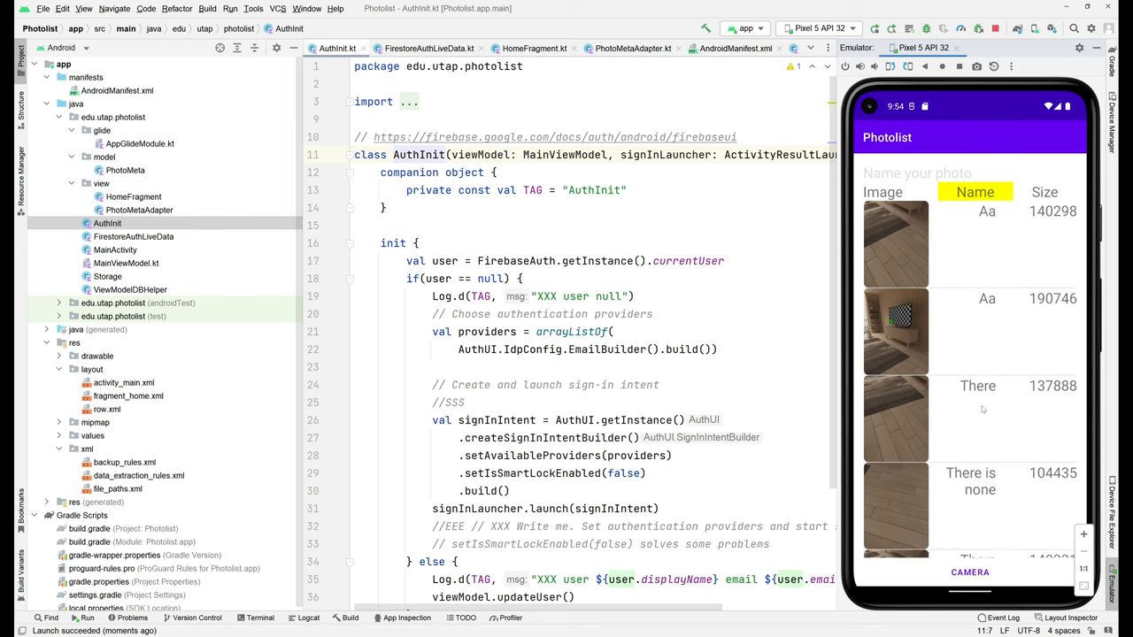
Step: Sort the photo list by name descending, then by size ascending and descending
click(976, 191)
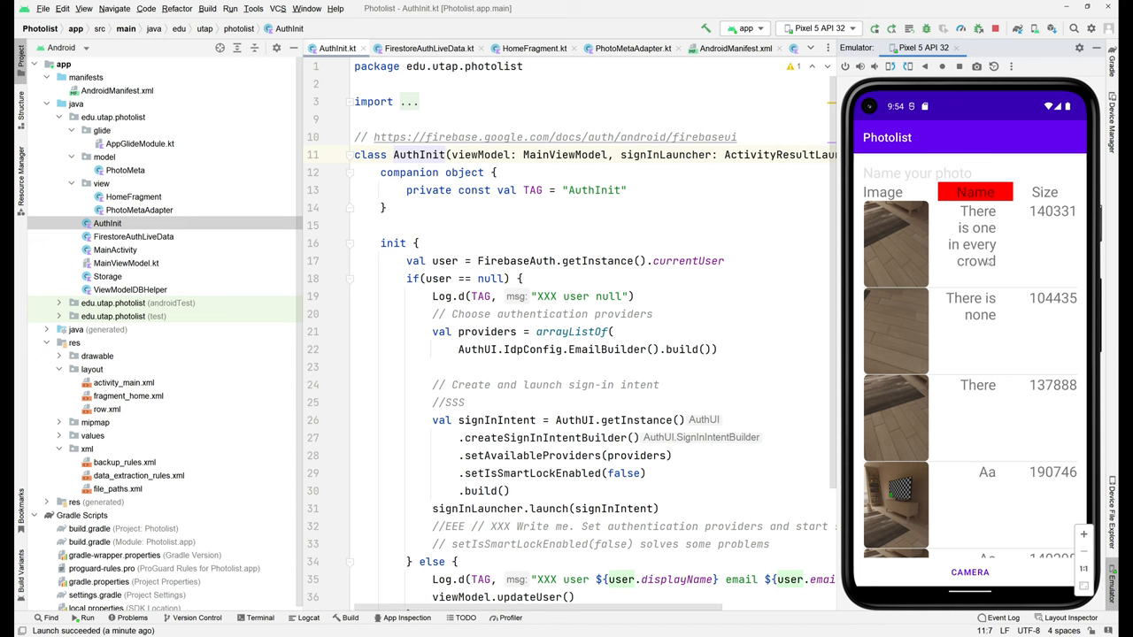
click(1042, 191)
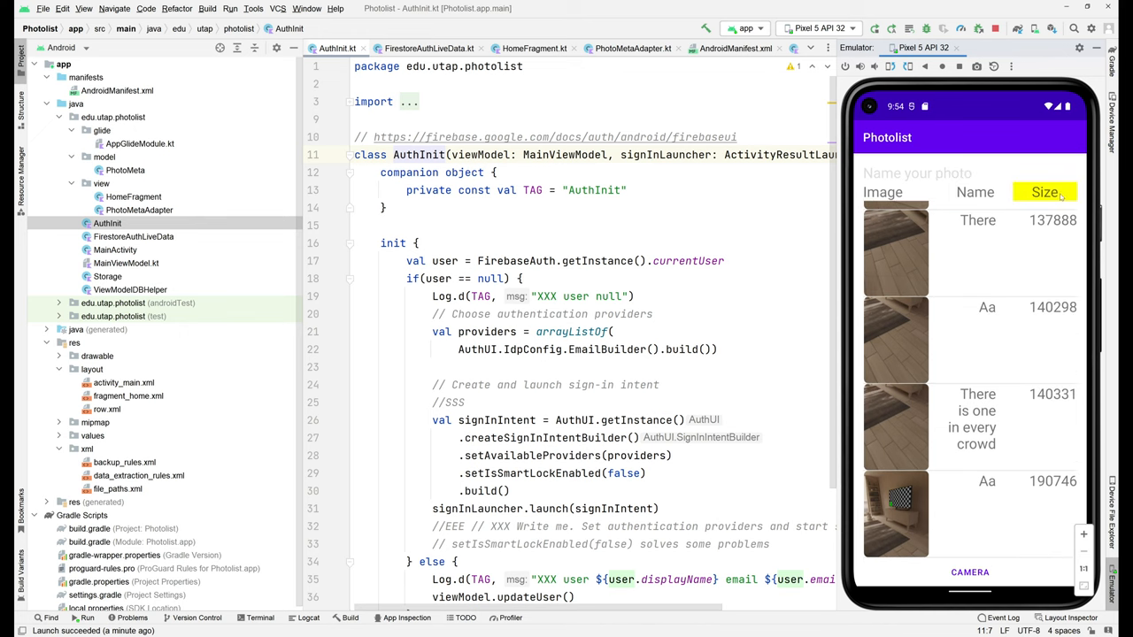
scroll(down, 3)
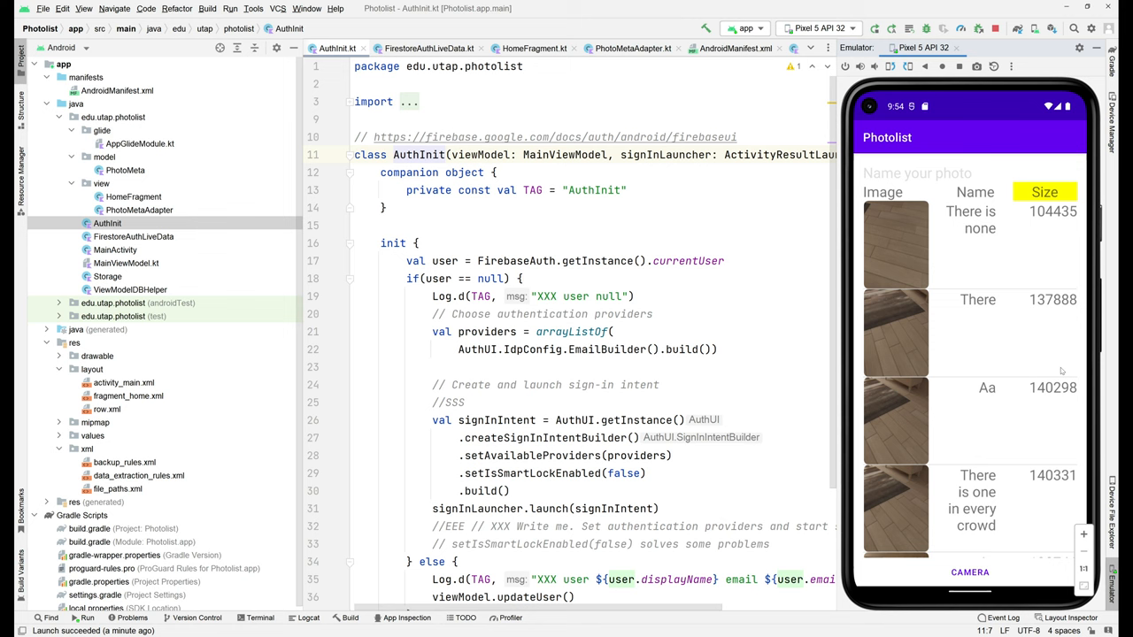
scroll(down, 3)
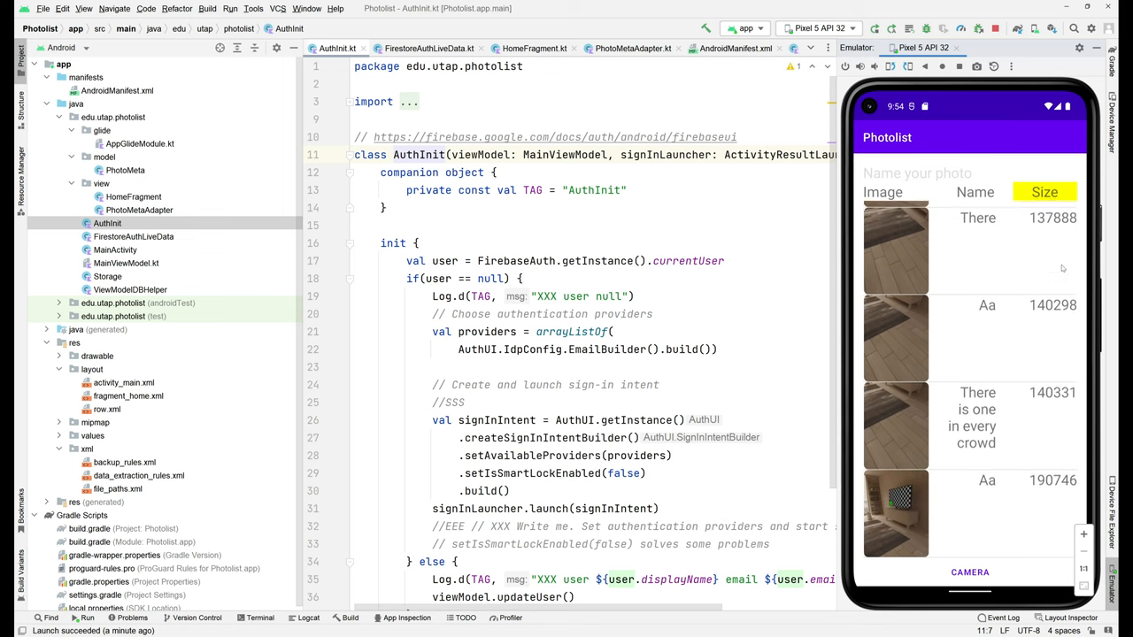
click(1044, 192)
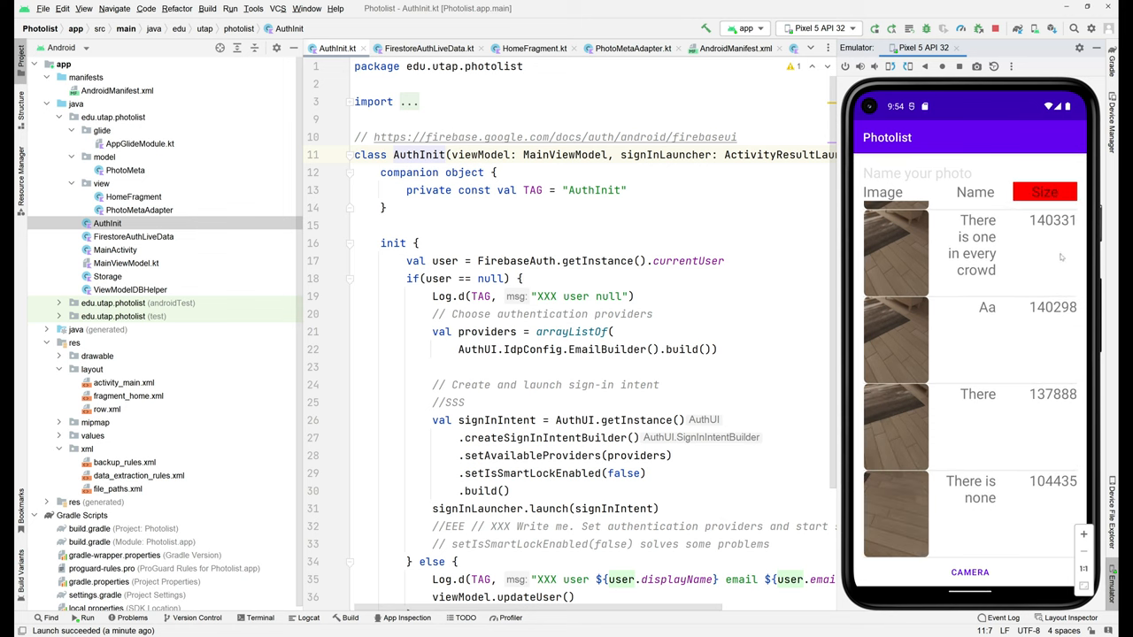
click(1045, 191)
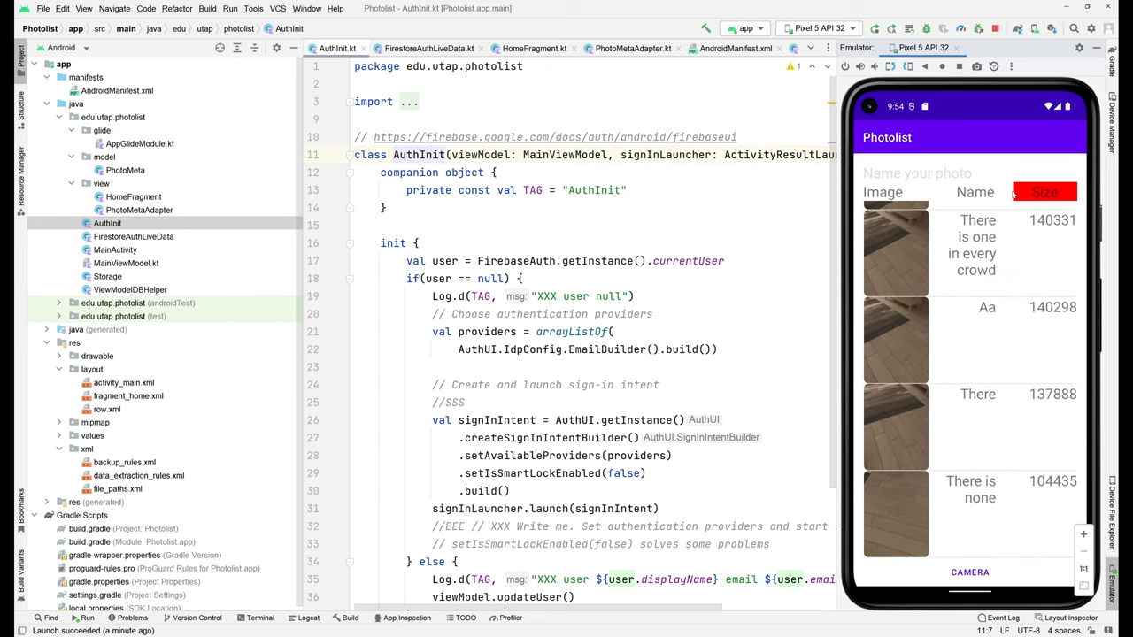
Step: Sort by name ascending and descending, by size ascending, then by name again in both directions
click(973, 191)
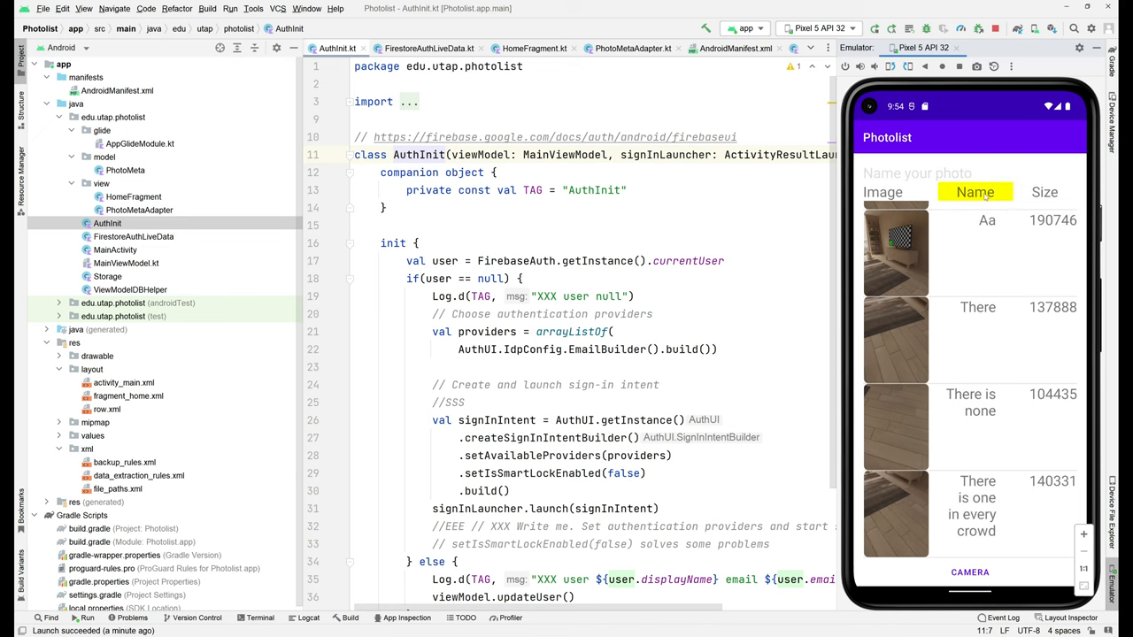
click(973, 191)
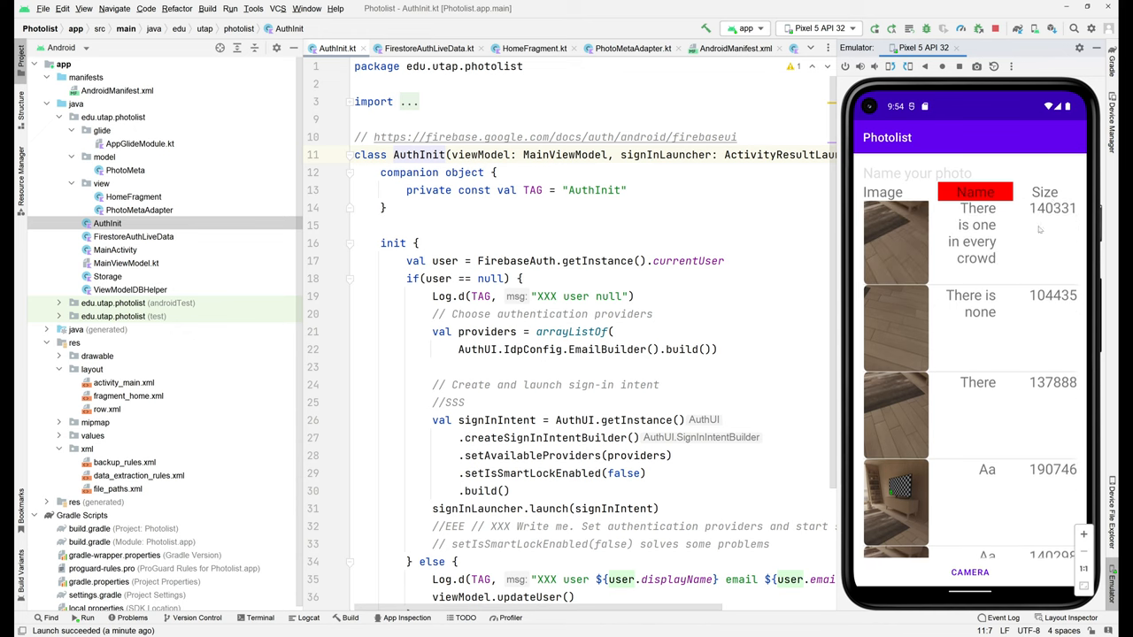
click(1044, 191)
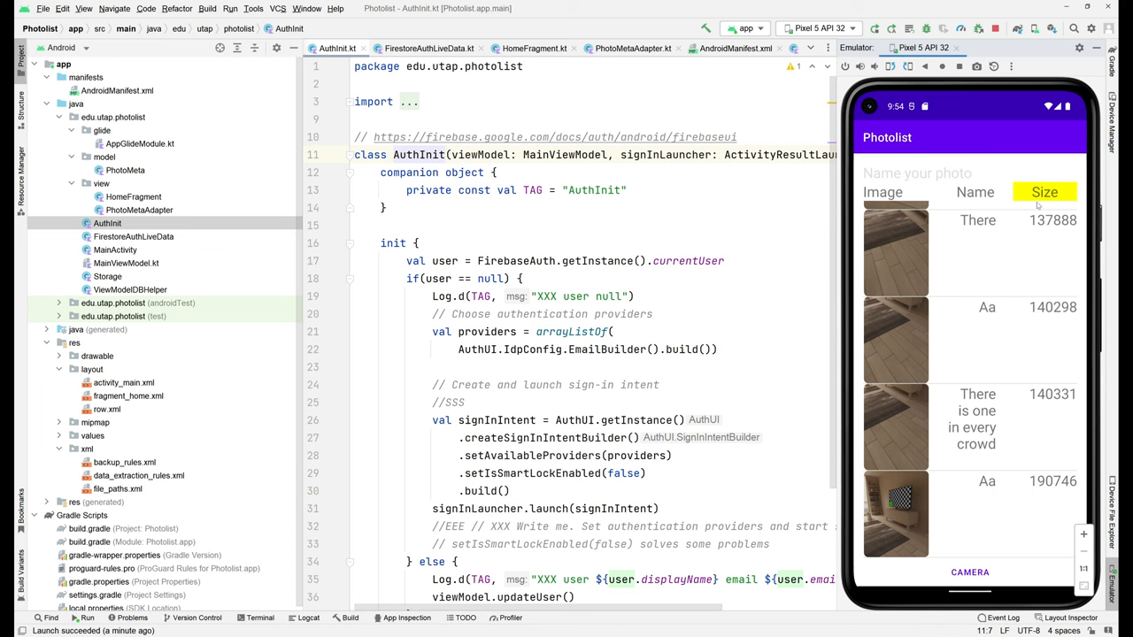
click(975, 191)
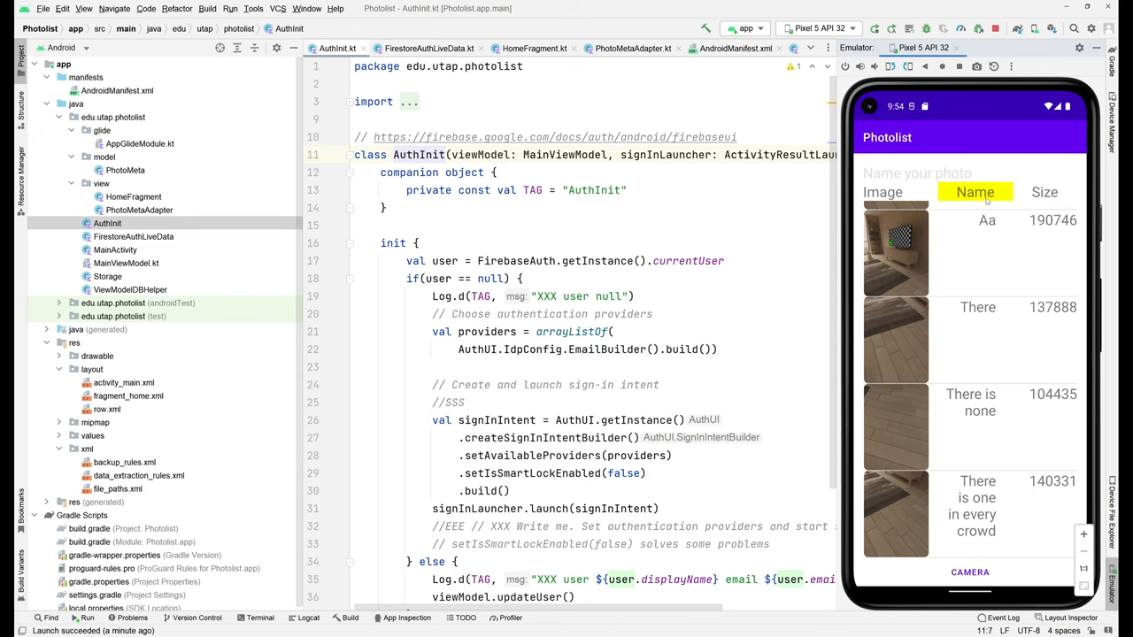
click(975, 191)
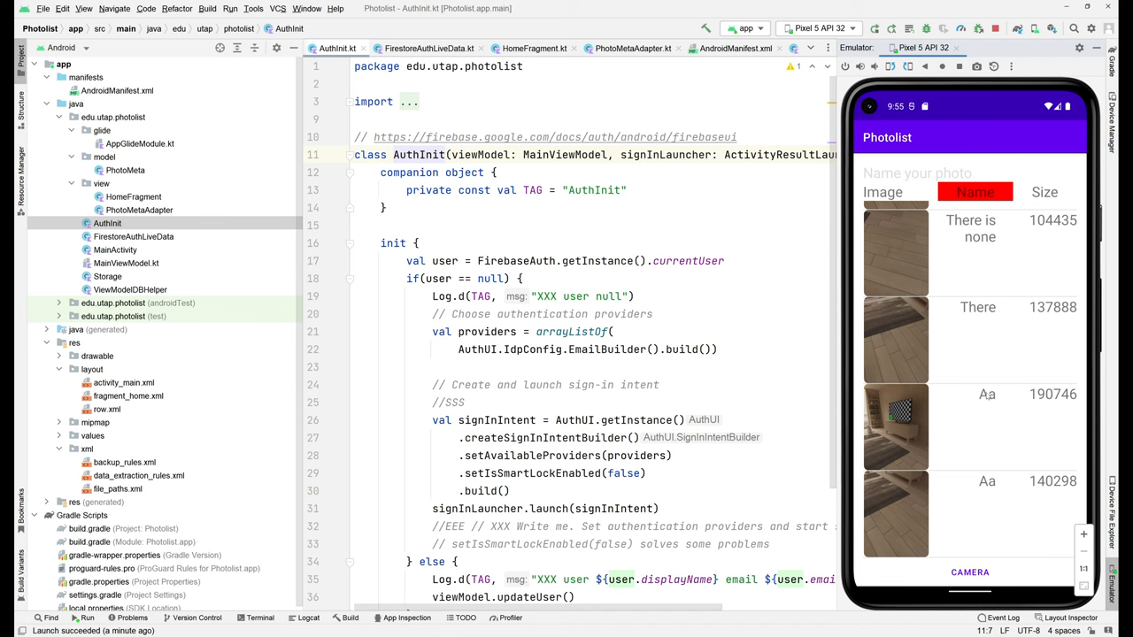
mouse_move(1018, 290)
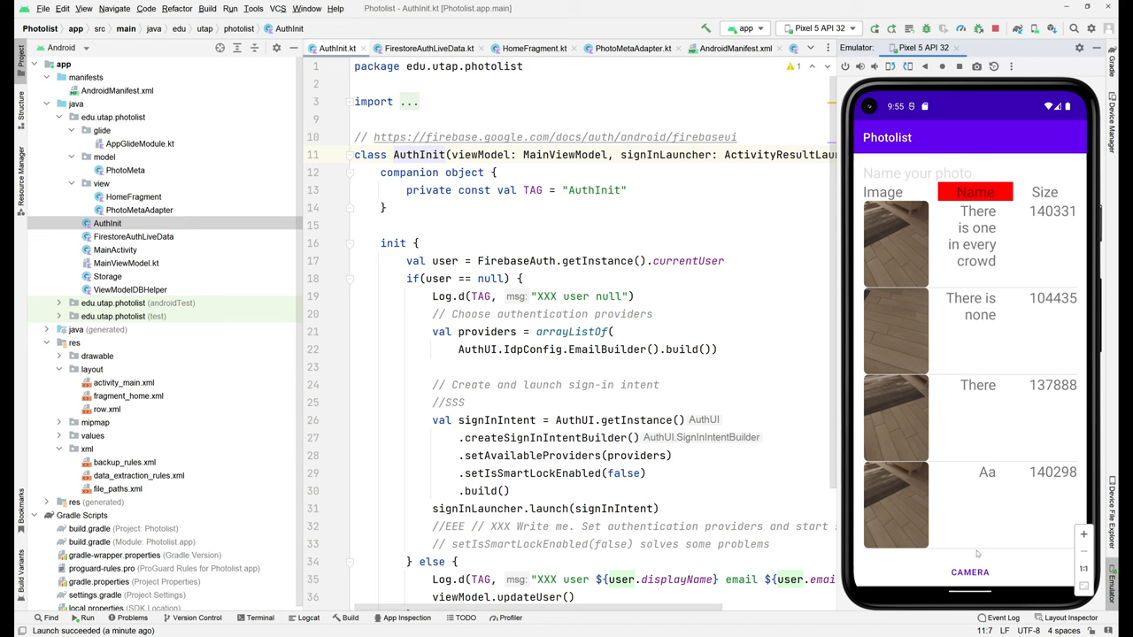
Step: Attempt a capture without a title, see the warning, then title the new photo Aa
click(970, 572)
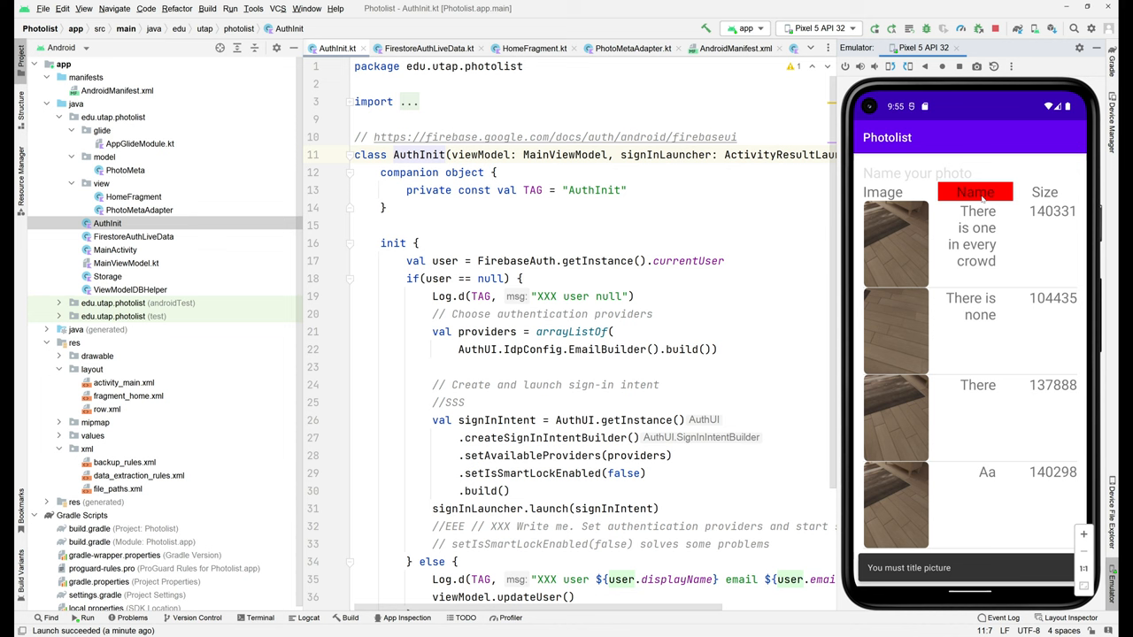
click(917, 173)
text(Aa)
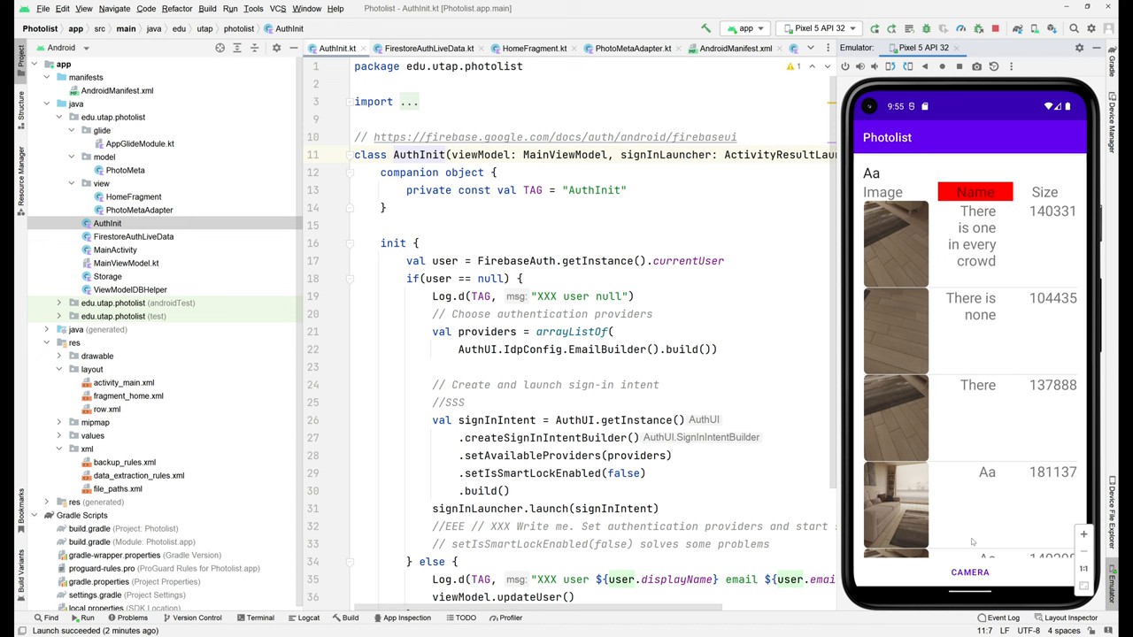
mouse_move(1002, 517)
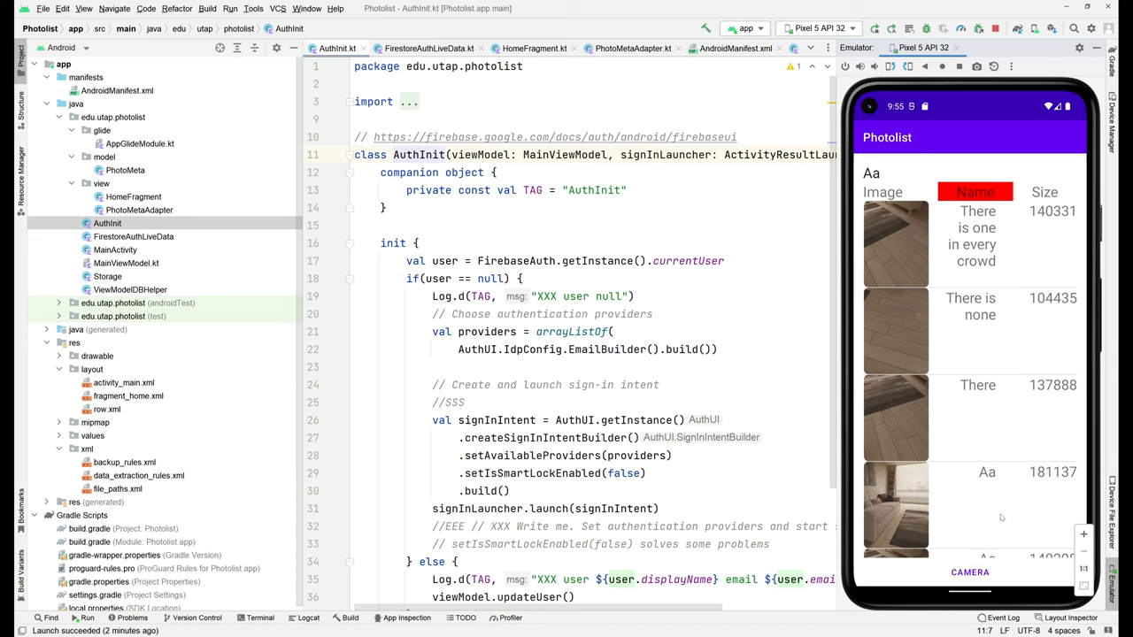
Step: Sort the list by name ascending and scroll through it with Aa (181137) at the top
scroll(down, 3)
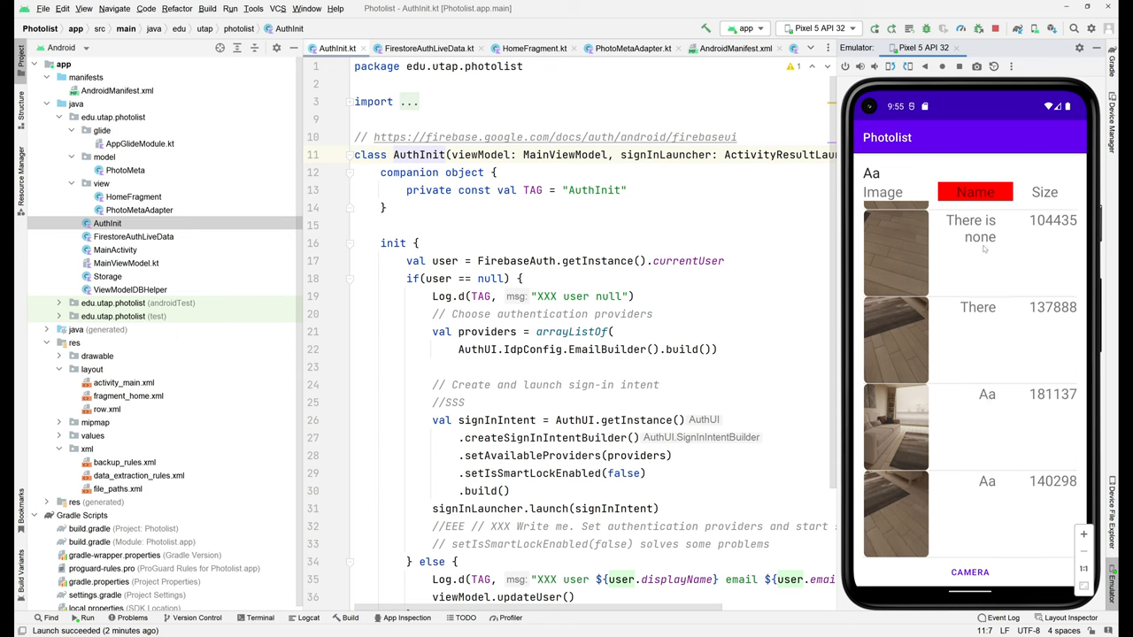
click(973, 191)
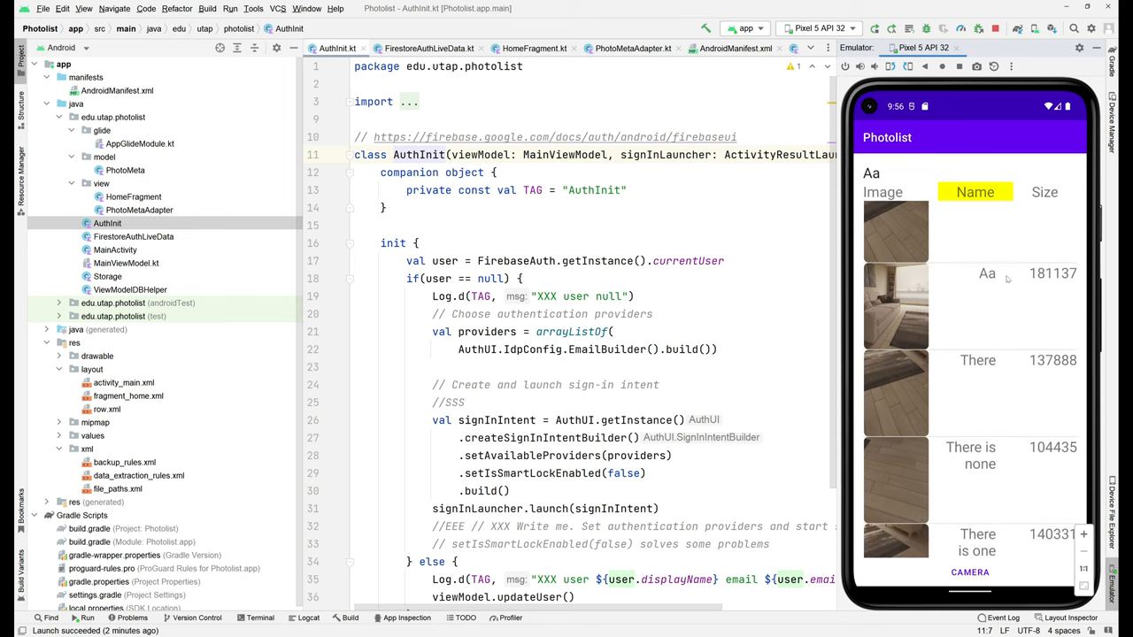
scroll(down, 3)
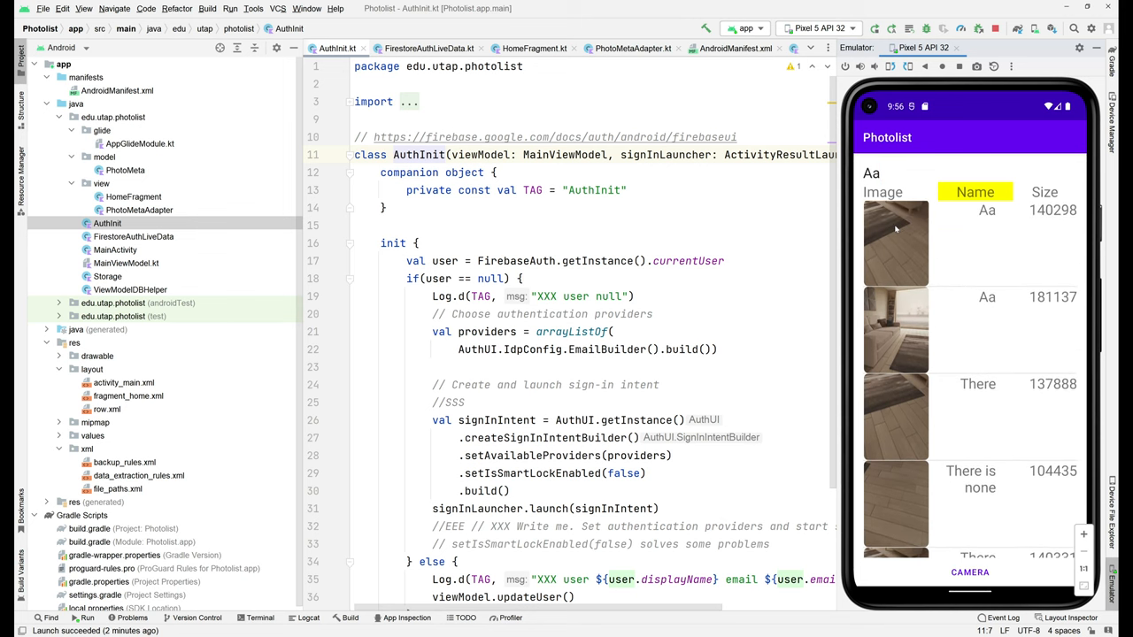
scroll(down, 3)
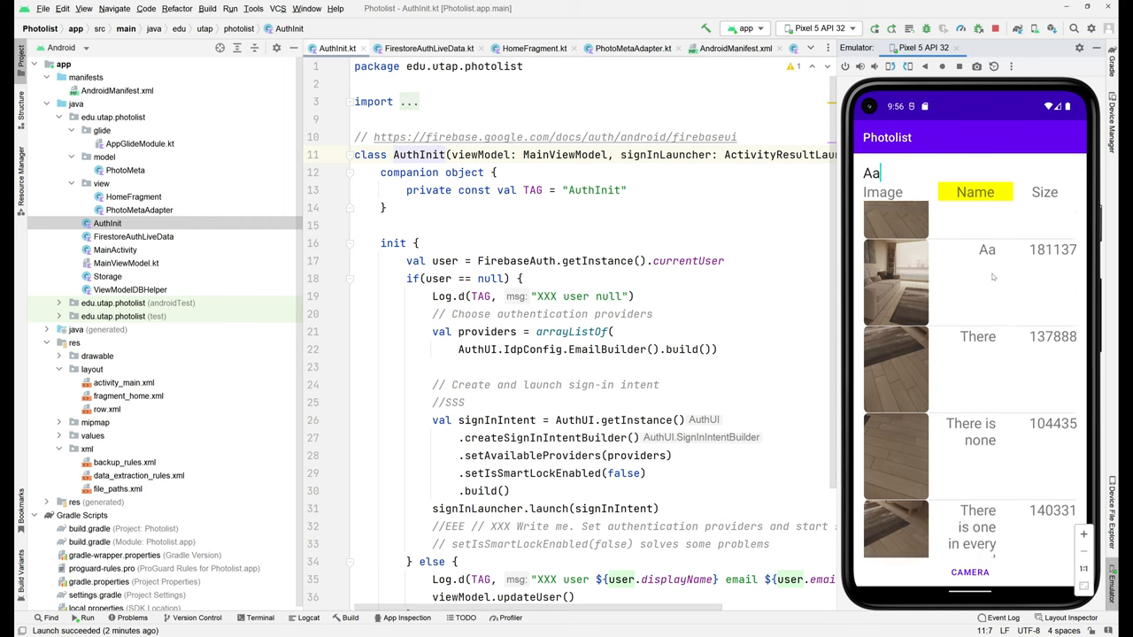
scroll(down, 3)
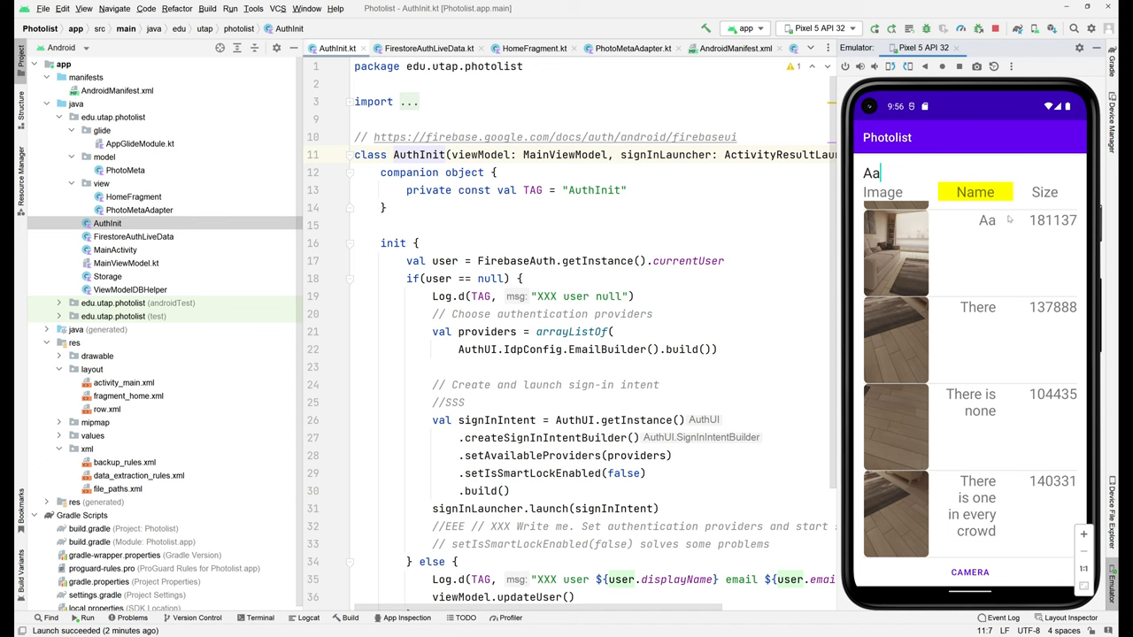
scroll(down, 3)
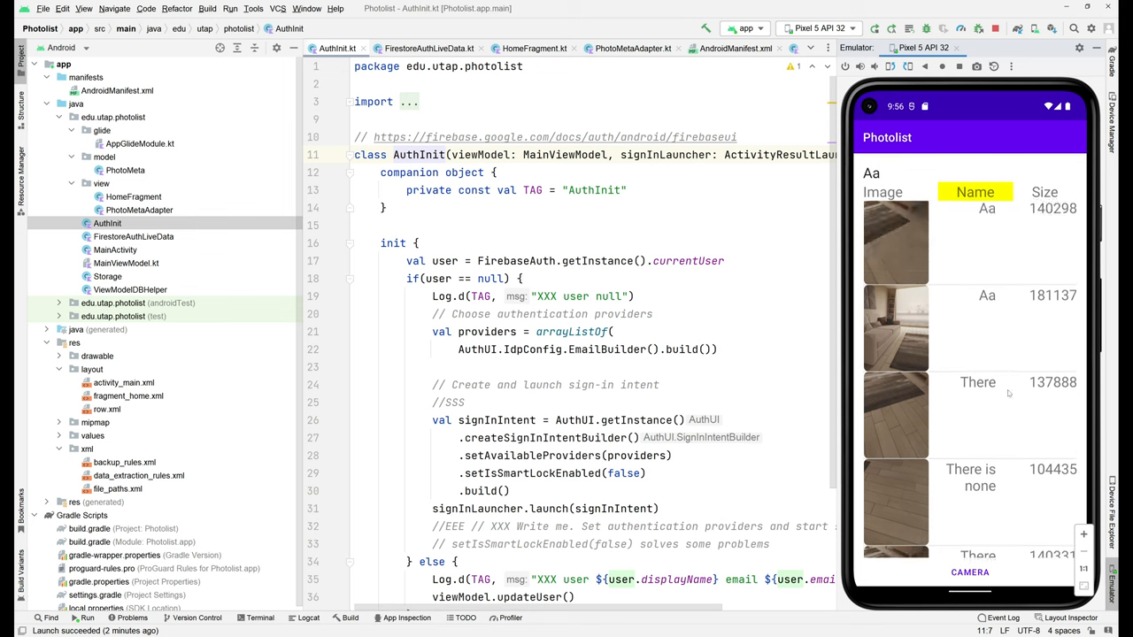
scroll(down, 3)
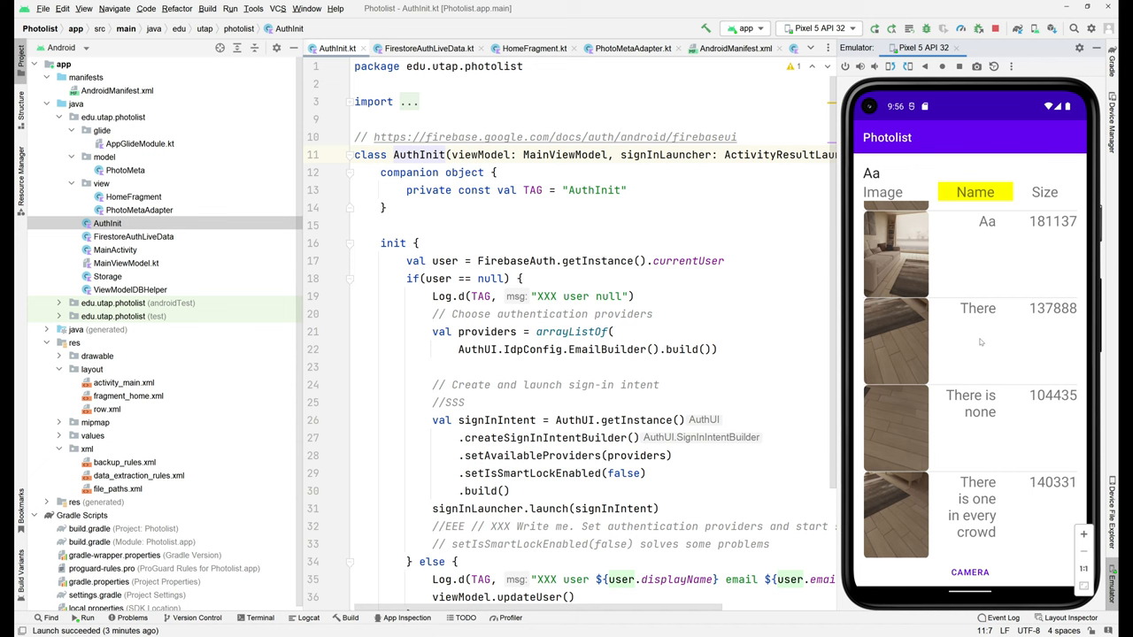
mouse_move(899, 175)
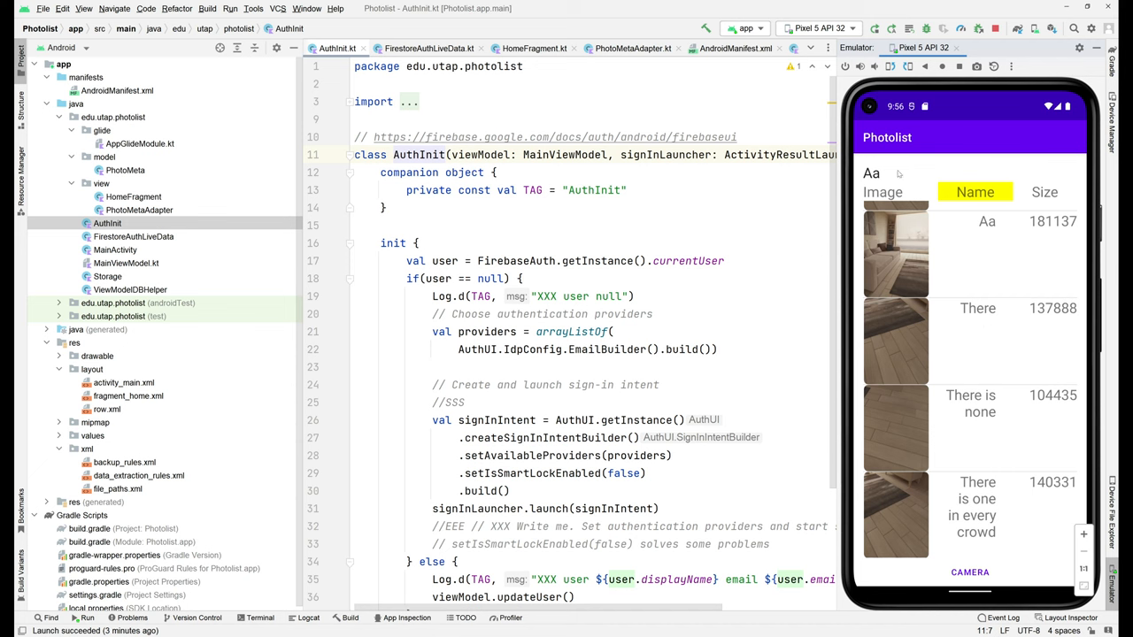